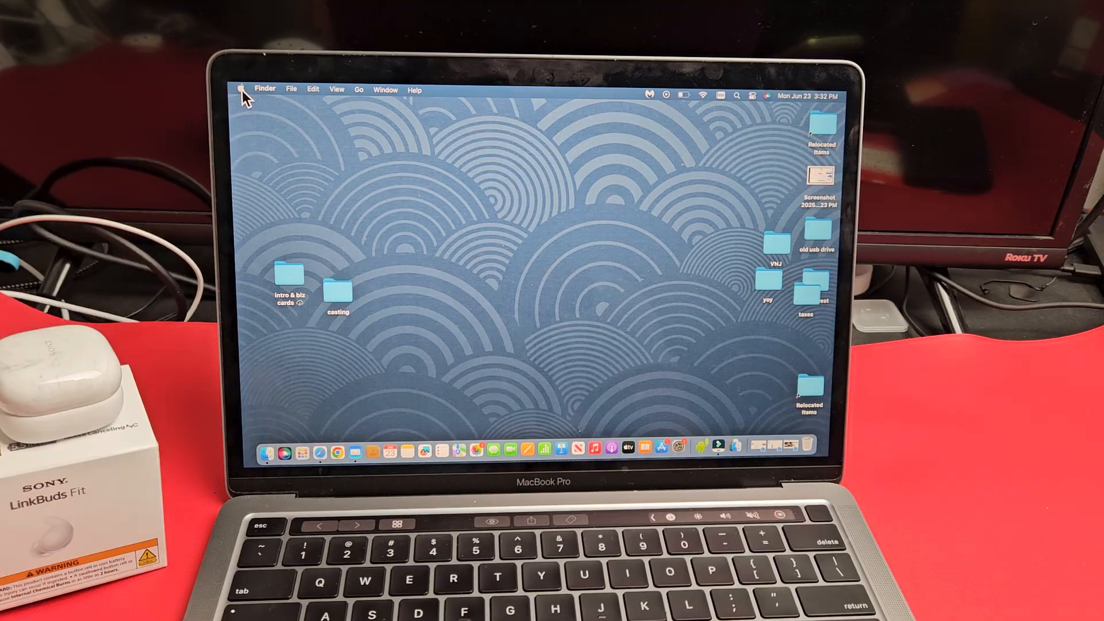
Step: Reach the Bluetooth pane in System Settings, with Bluetooth on and scanning for nearby devices
{"action": "left_click", "coordinate": [242, 90]}
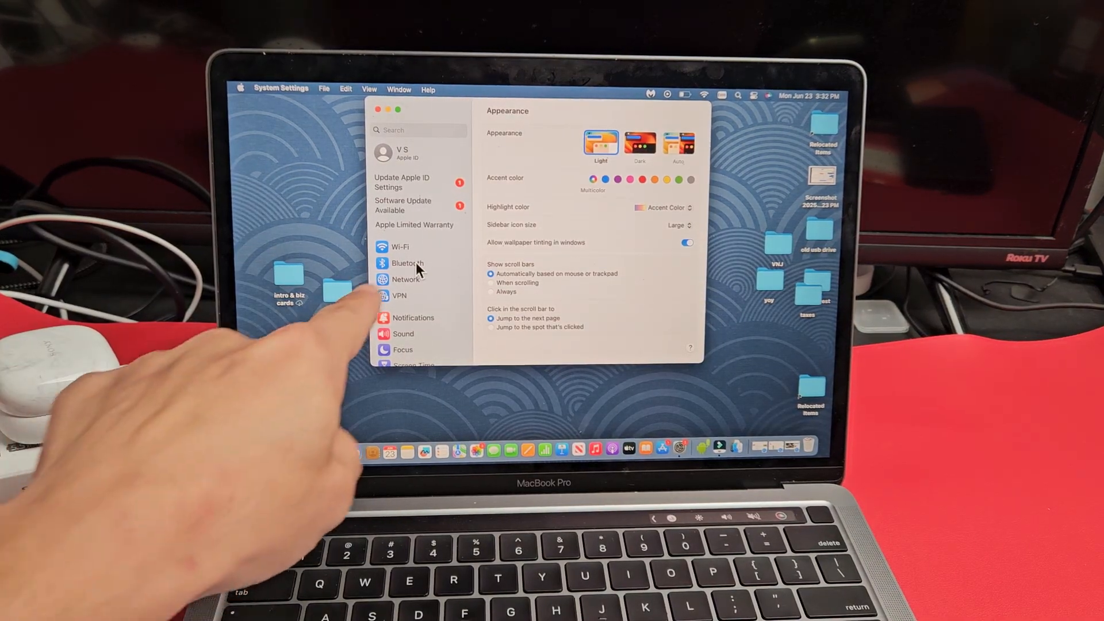
{"action": "left_click", "coordinate": [408, 262]}
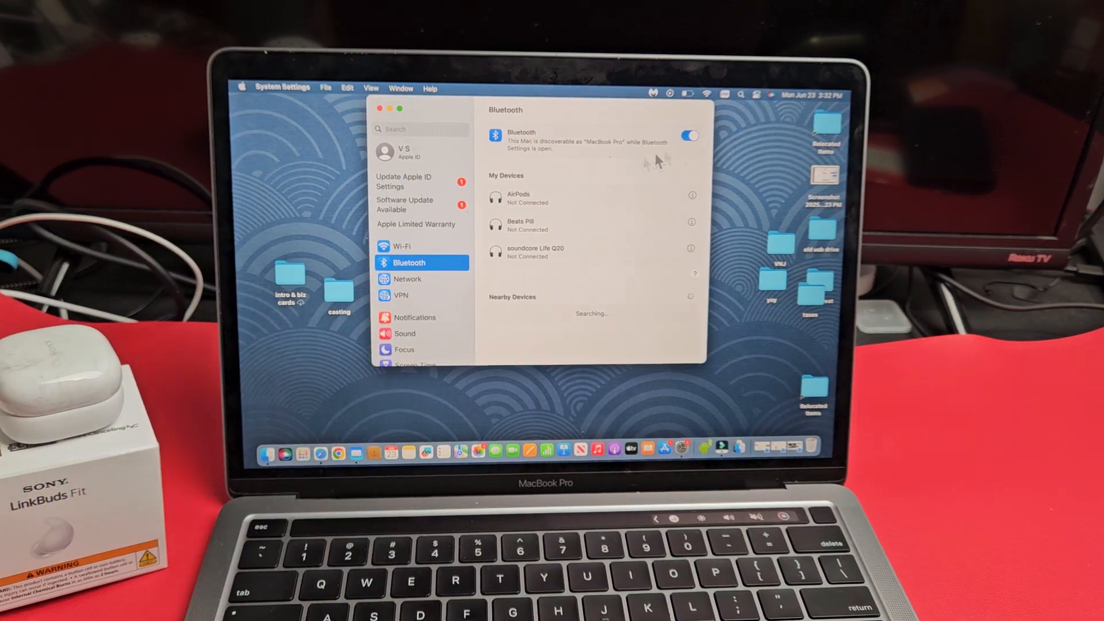